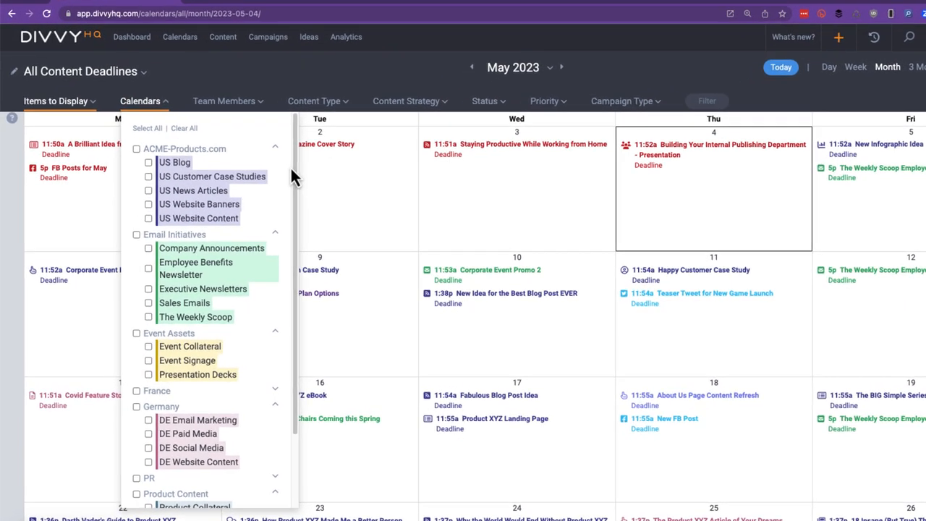
- Add the child calendar 'US Social - LinkedIn' with Social Media as its parent calendar
{"action": "scroll", "scroll_direction": "down", "scroll_amount": 3}
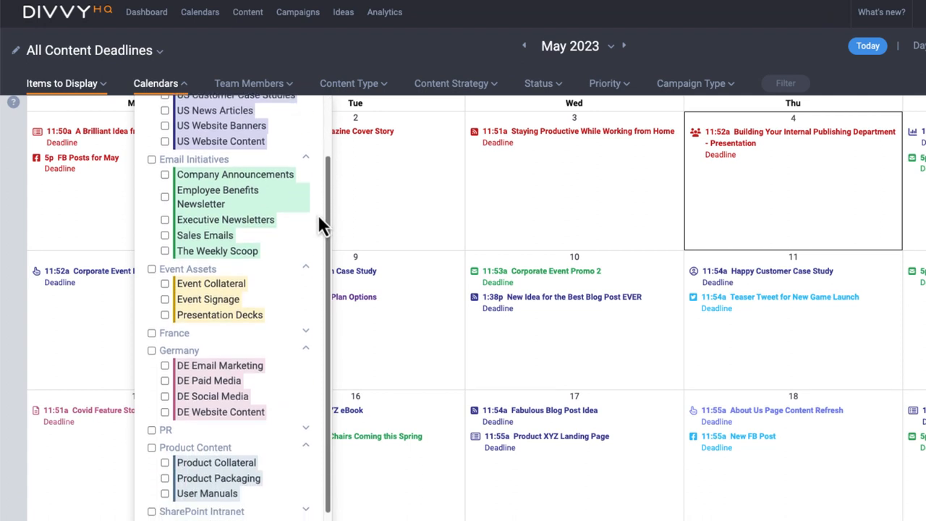
{"action": "scroll", "scroll_direction": "down", "scroll_amount": 3}
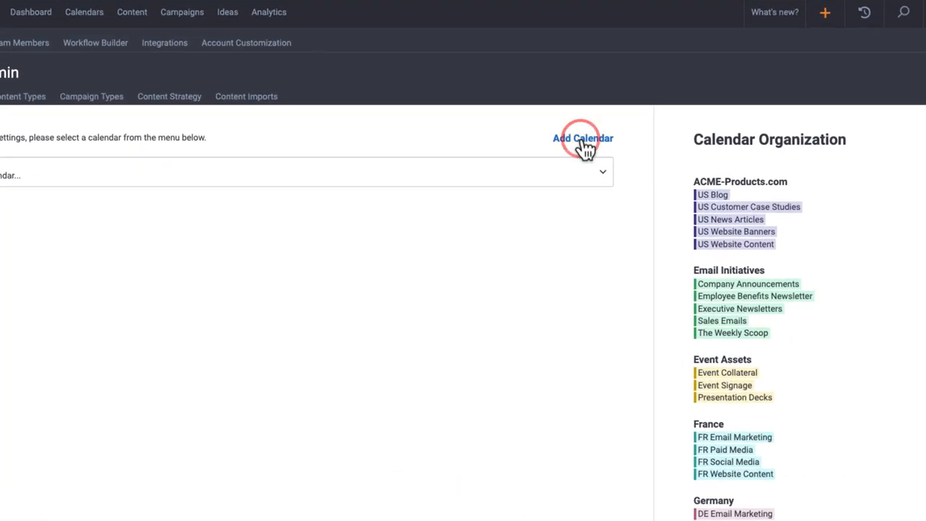
{"action": "left_click", "coordinate": [583, 138]}
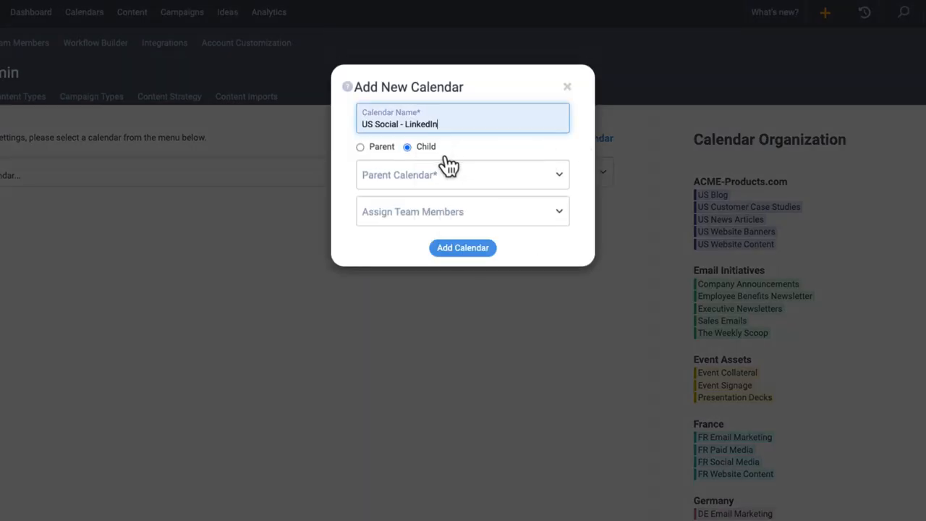
{"action": "left_click", "coordinate": [462, 174]}
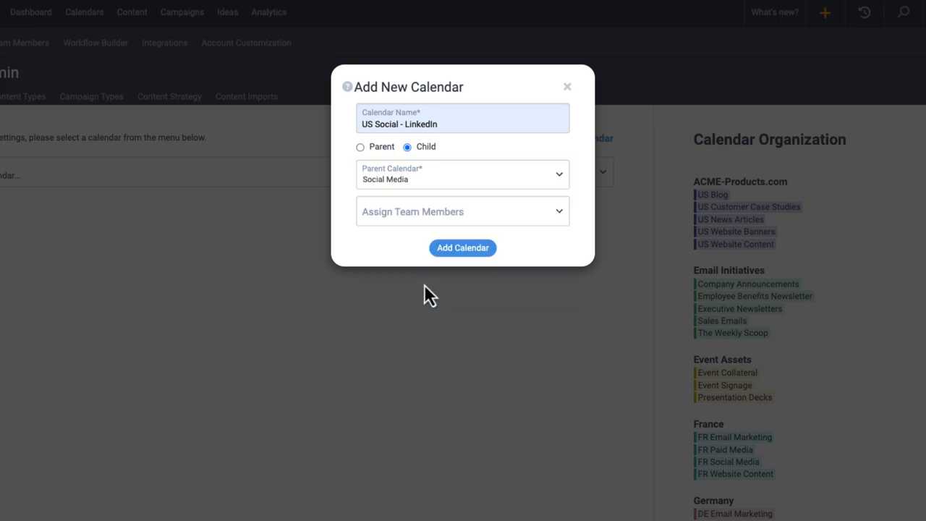
{"action": "left_click", "coordinate": [462, 247]}
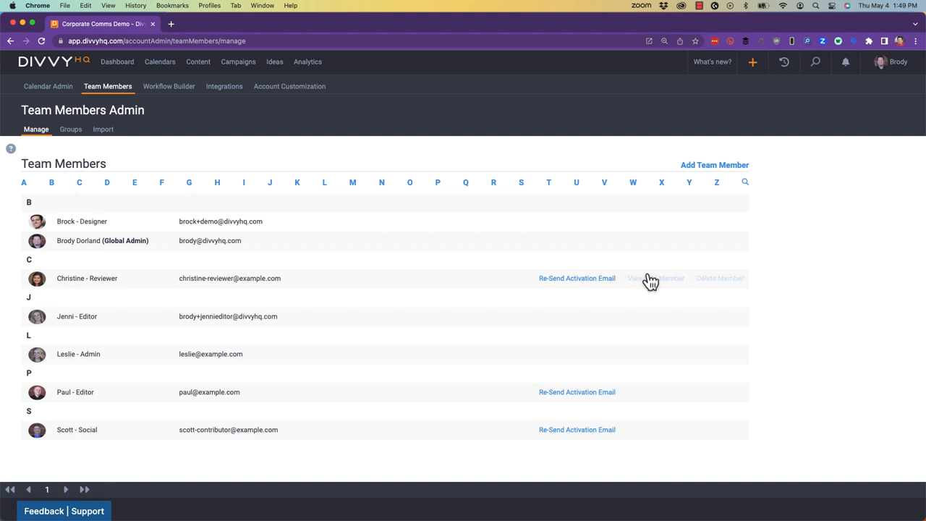
- Open the reviewer Christine's member page and review her per-calendar role dropdowns
{"action": "left_click", "coordinate": [655, 278]}
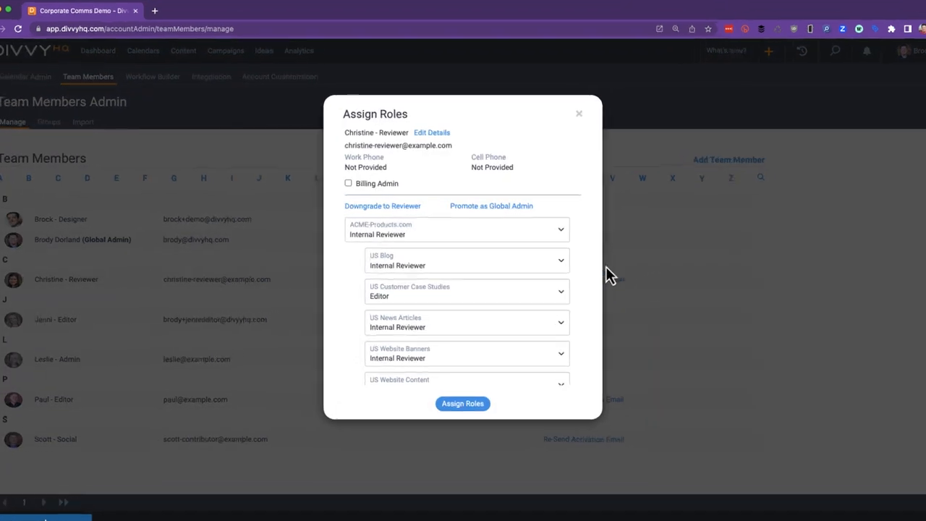
{"action": "scroll", "scroll_direction": "down", "scroll_amount": 3}
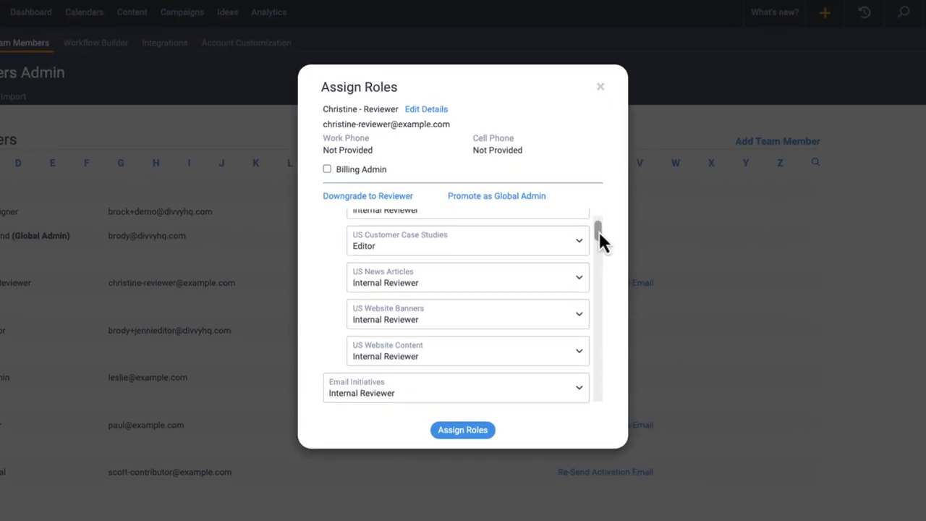
{"action": "scroll", "scroll_direction": "down", "scroll_amount": 3}
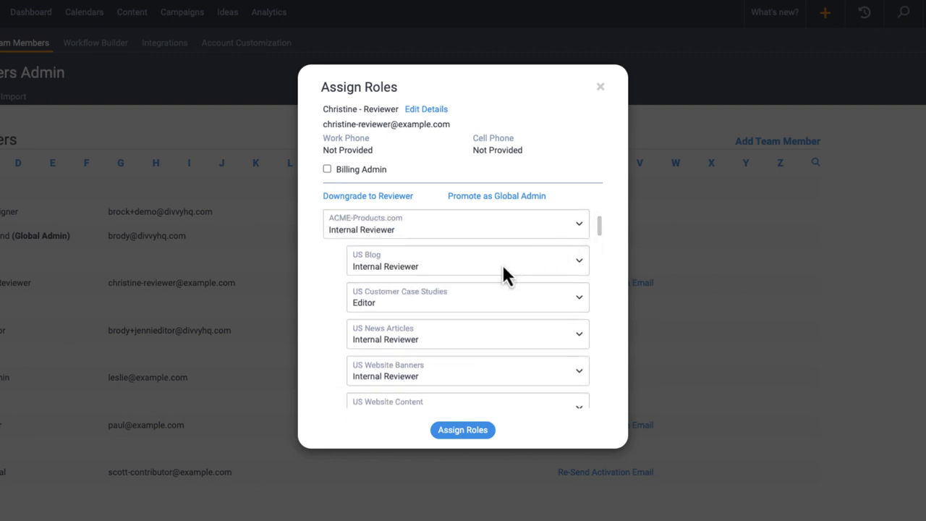
{"action": "left_click", "coordinate": [467, 261]}
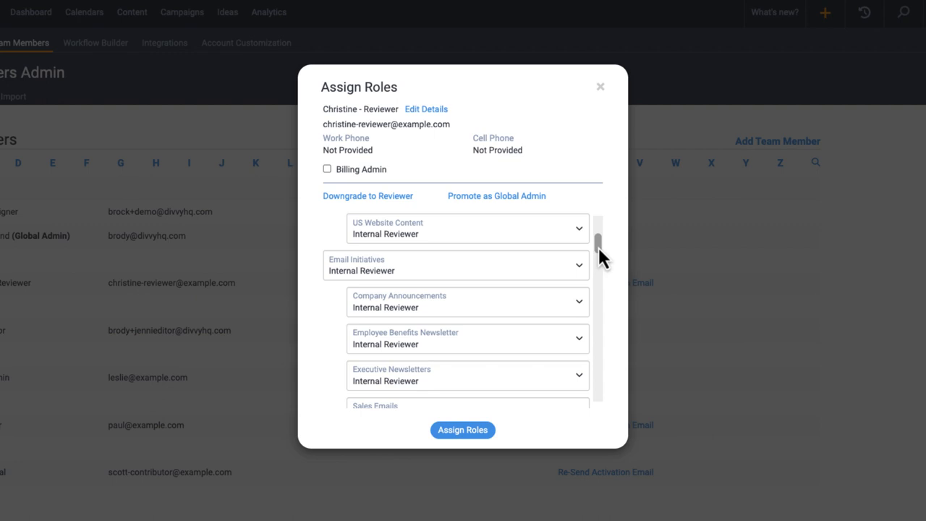
{"action": "scroll", "scroll_direction": "down", "scroll_amount": 3}
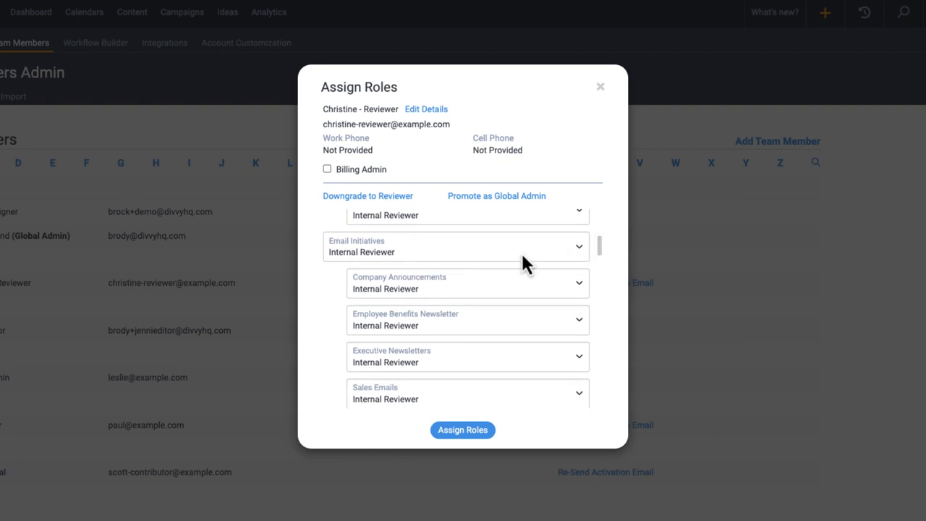
- Keep Internal Reviewer for Email Initiatives, save the roles, and show the May 2023 calendar
{"action": "left_click", "coordinate": [455, 246]}
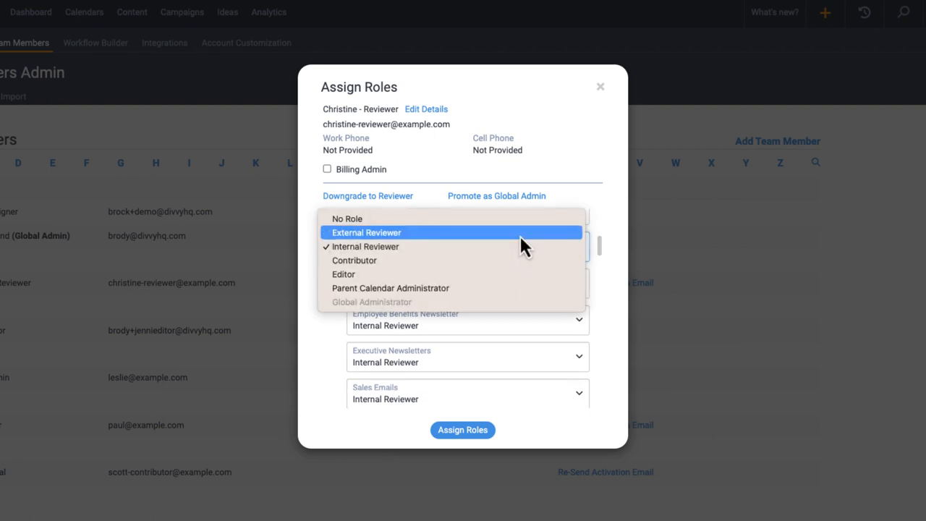
{"action": "mouse_move", "coordinate": [525, 249]}
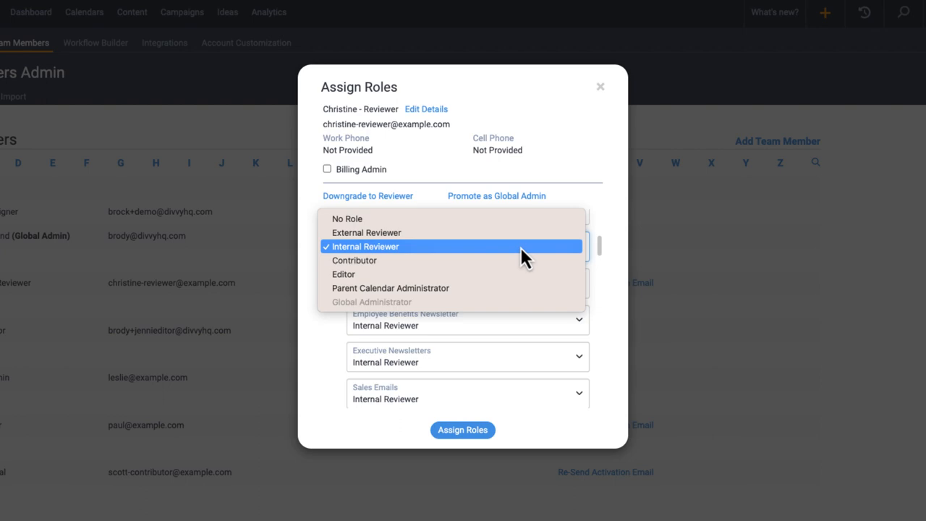
{"action": "left_click", "coordinate": [363, 247]}
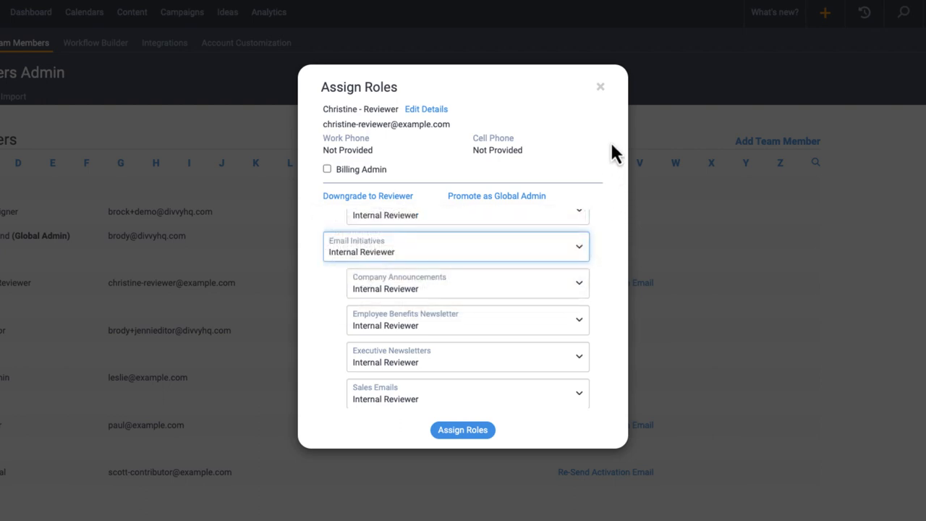
{"action": "left_click", "coordinate": [600, 86]}
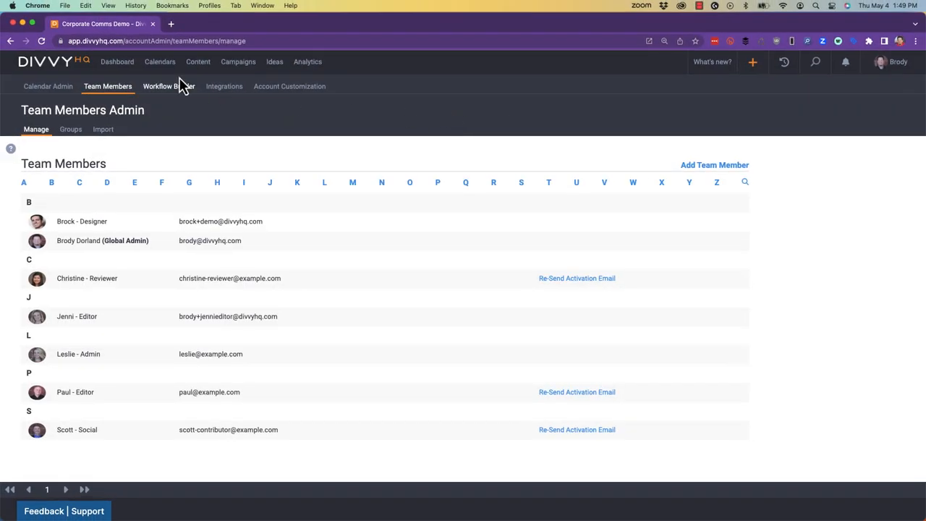
{"action": "left_click", "coordinate": [160, 61]}
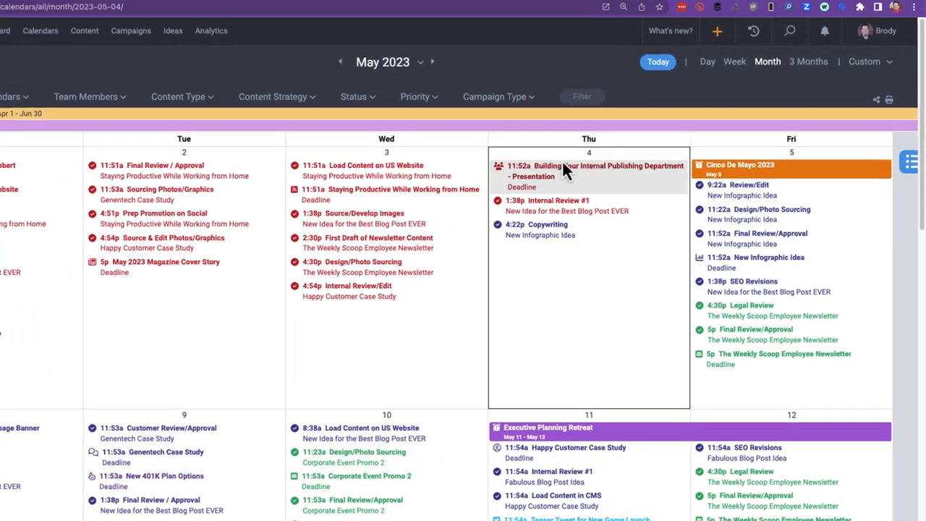